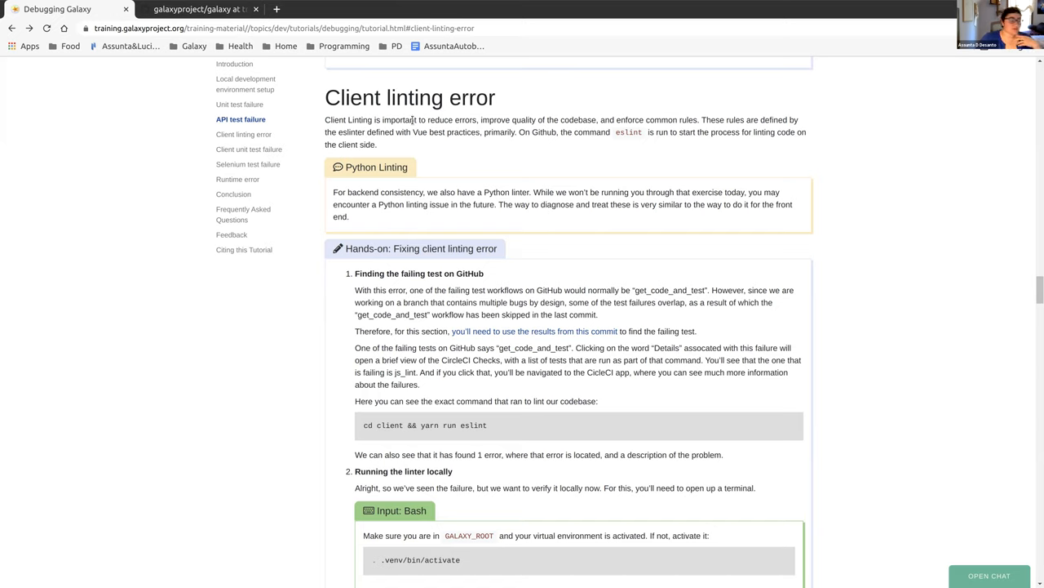
pyautogui.moveTo(506, 162)
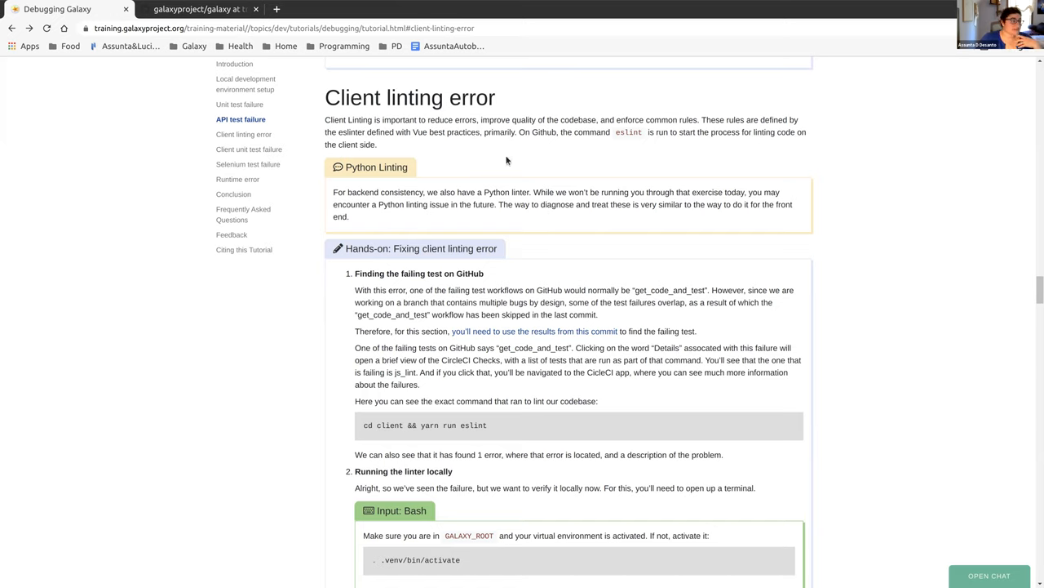
pyautogui.moveTo(633, 133)
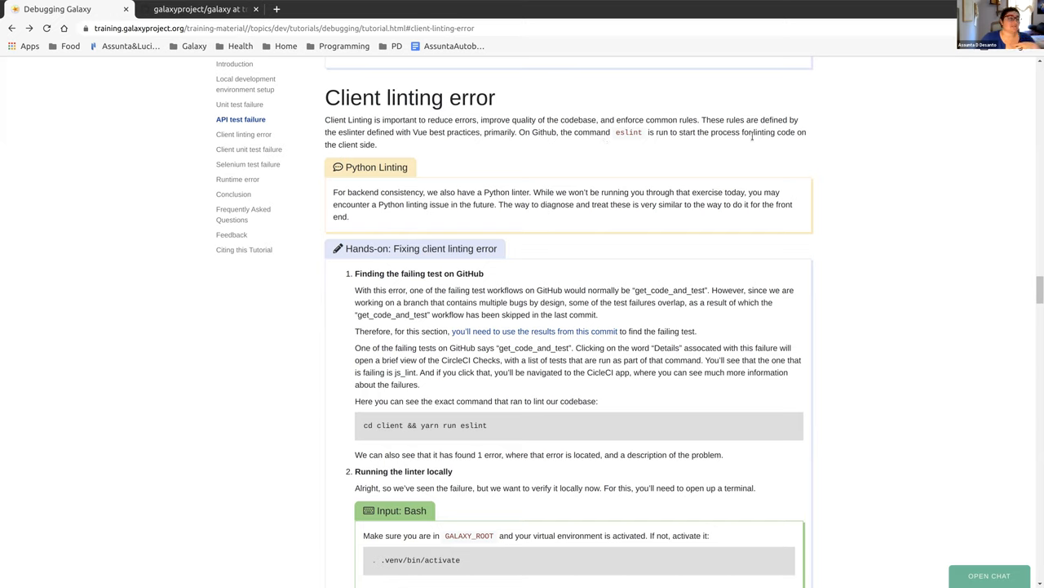
pyautogui.moveTo(436, 183)
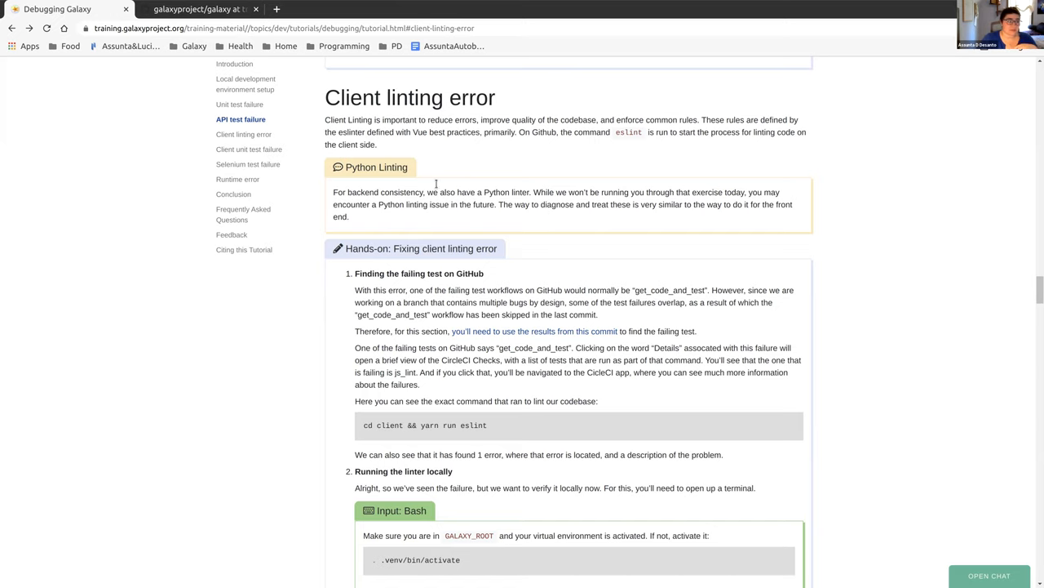
pyautogui.moveTo(441, 206)
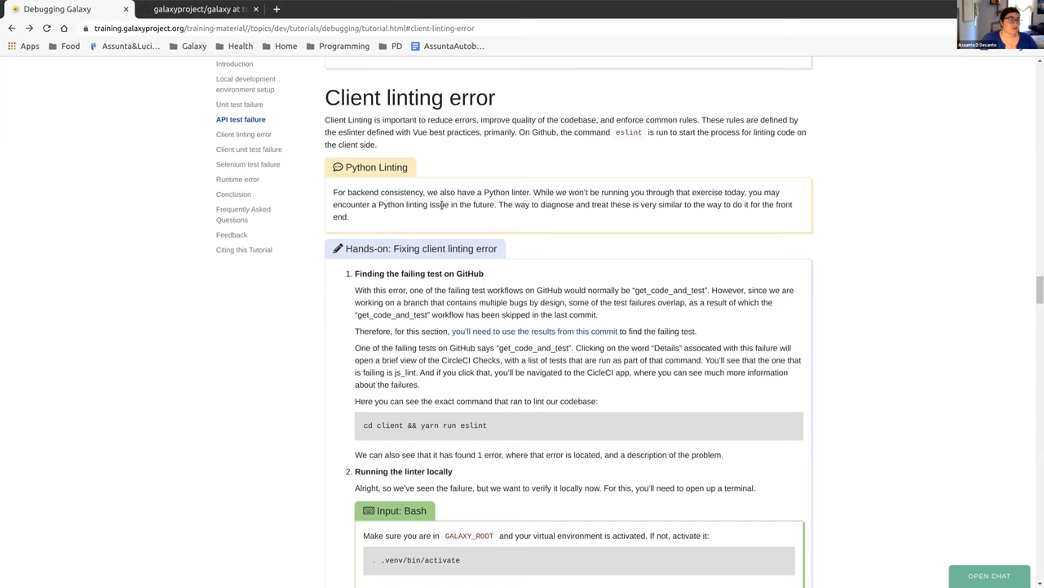
pyautogui.moveTo(528, 176)
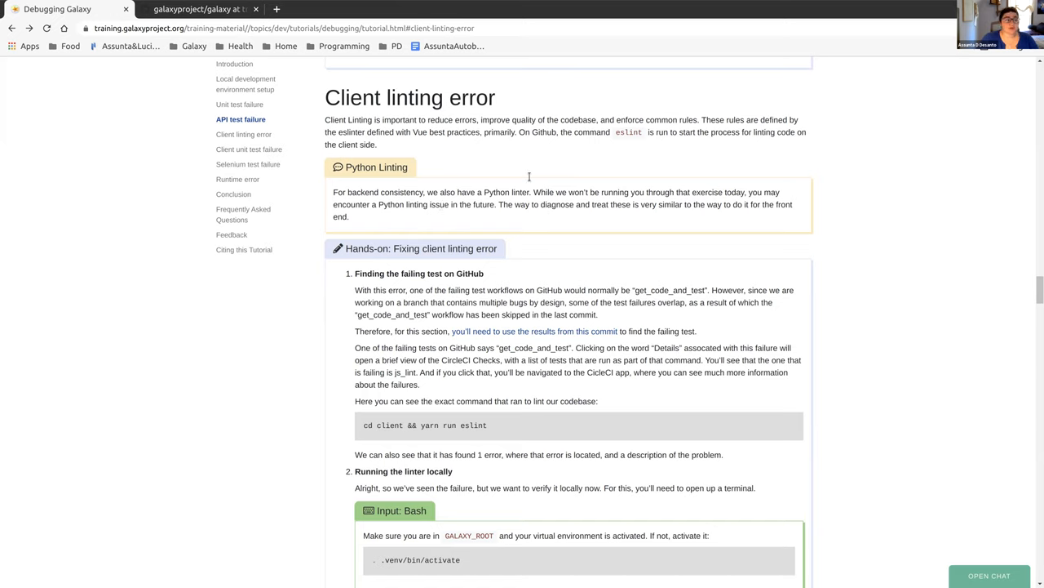
pyautogui.moveTo(585, 232)
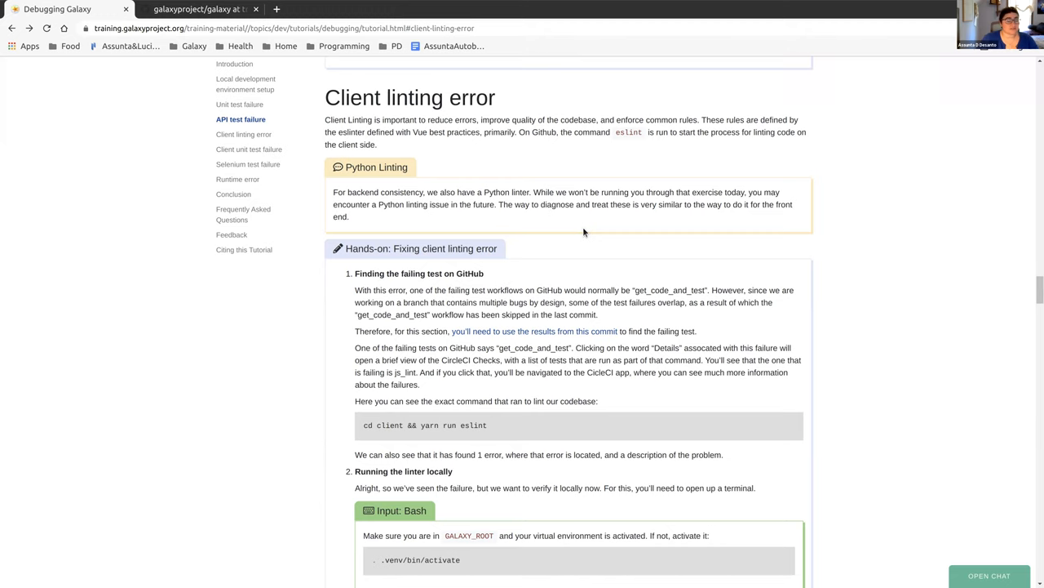
pyautogui.moveTo(441, 284)
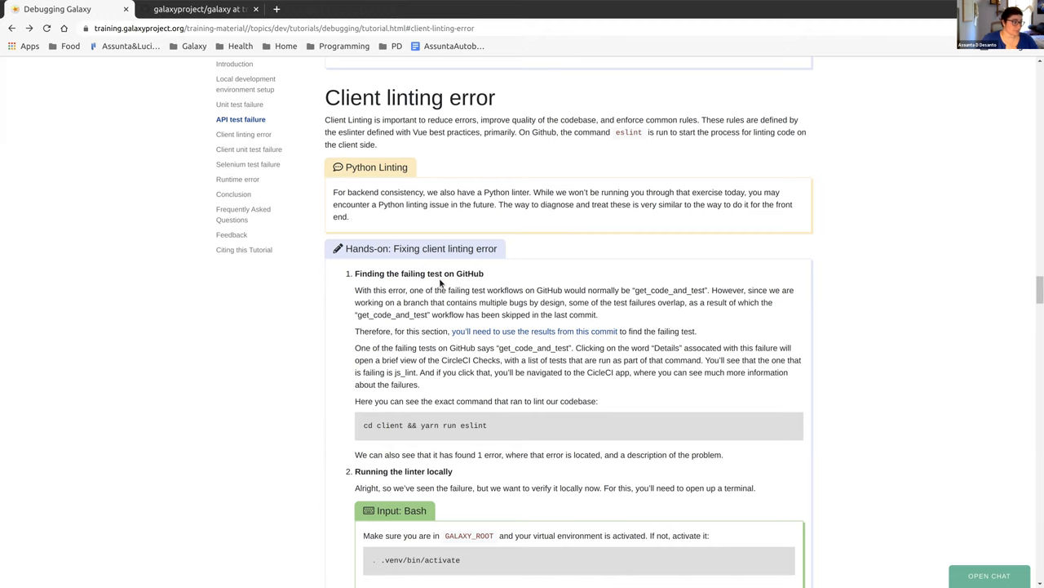
# - Follow the tutorial's 'results from this commit' link near the get_code_and_test step
pyautogui.scroll(-3)
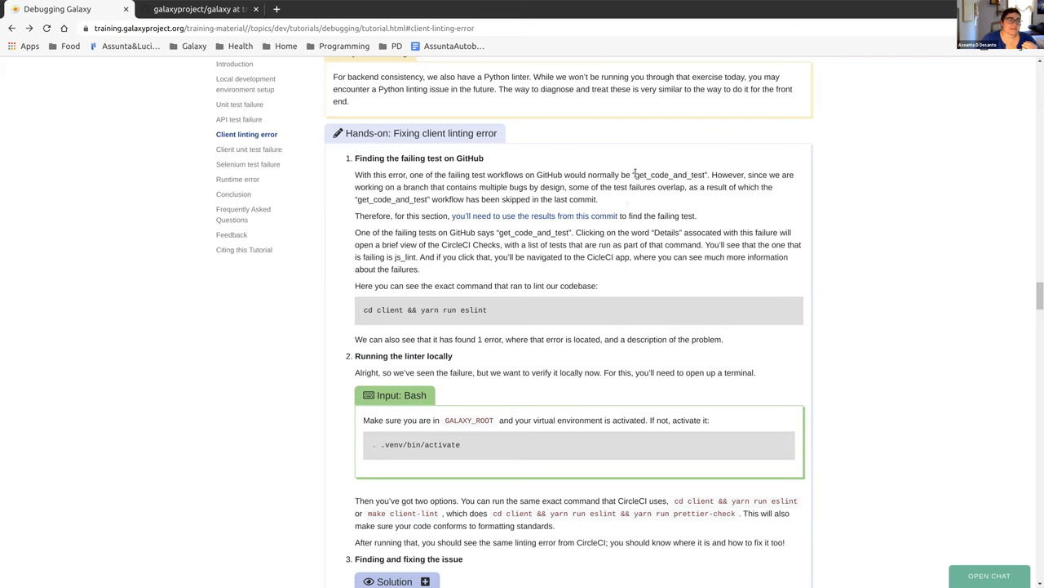
pyautogui.doubleClick(669, 174)
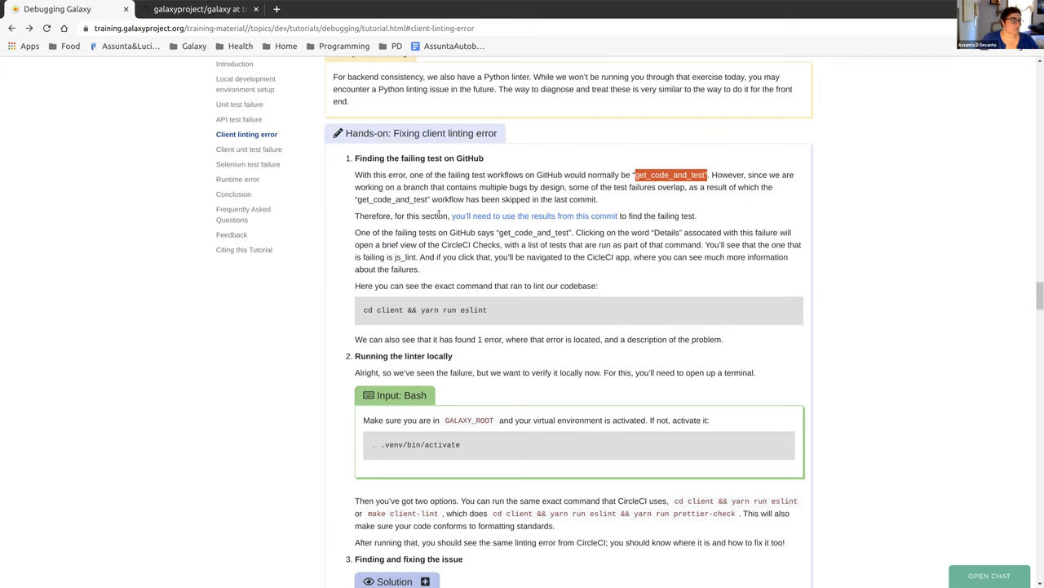
pyautogui.moveTo(534, 216)
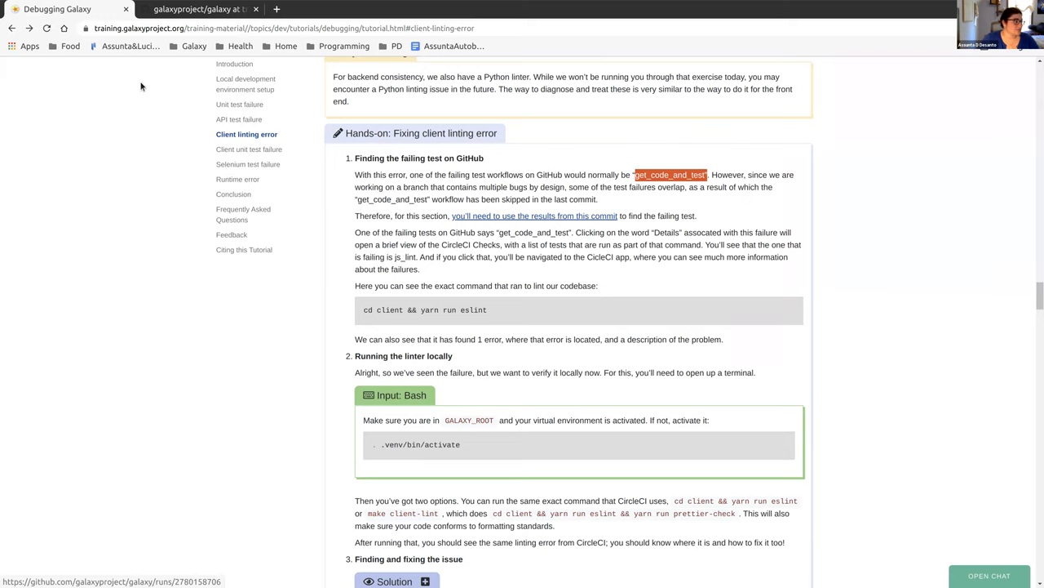
pyautogui.click(669, 174)
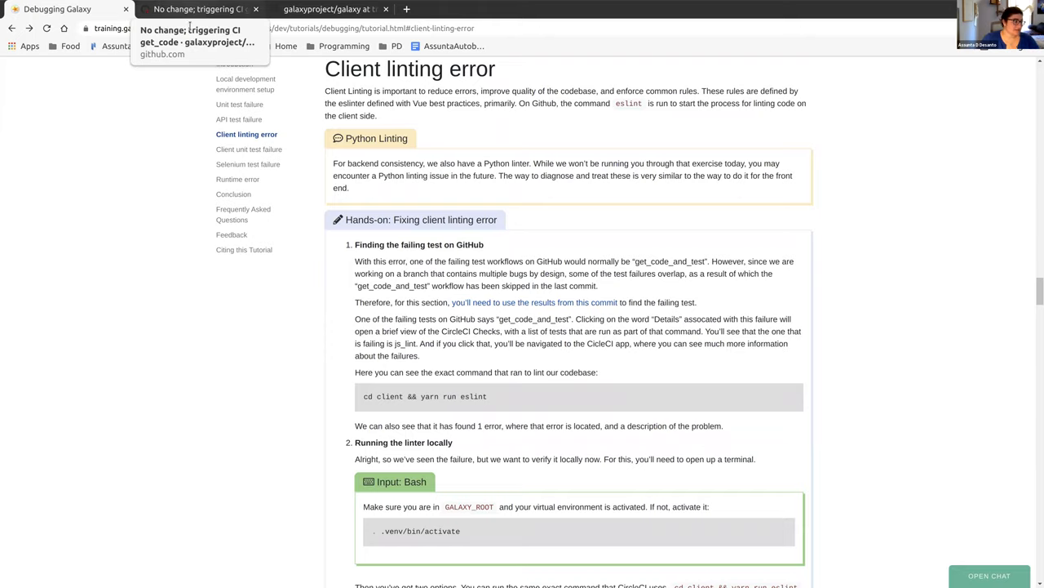
# - Switch to the new GitHub tab listing the commit's get_code_and_test checks
pyautogui.click(195, 10)
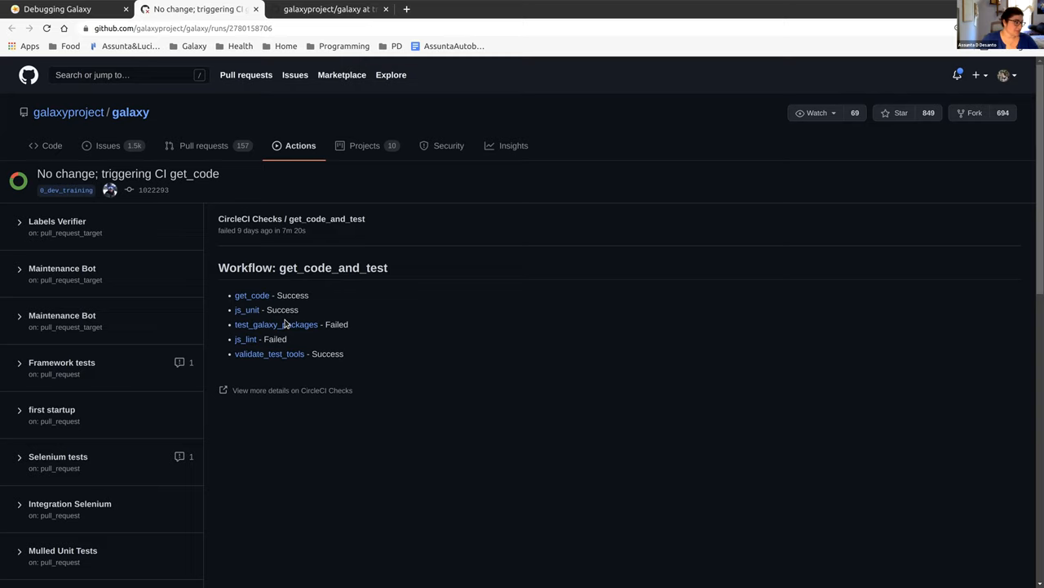
pyautogui.moveTo(248, 338)
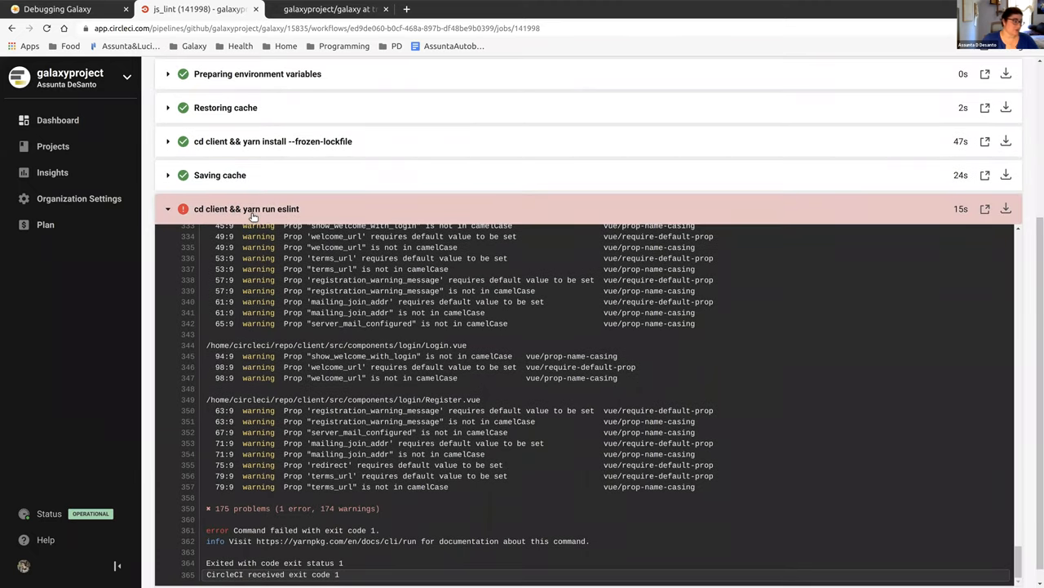
# - Scroll the js_lint job's eslint output reporting 175 problems including 1 error
pyautogui.scroll(-3)
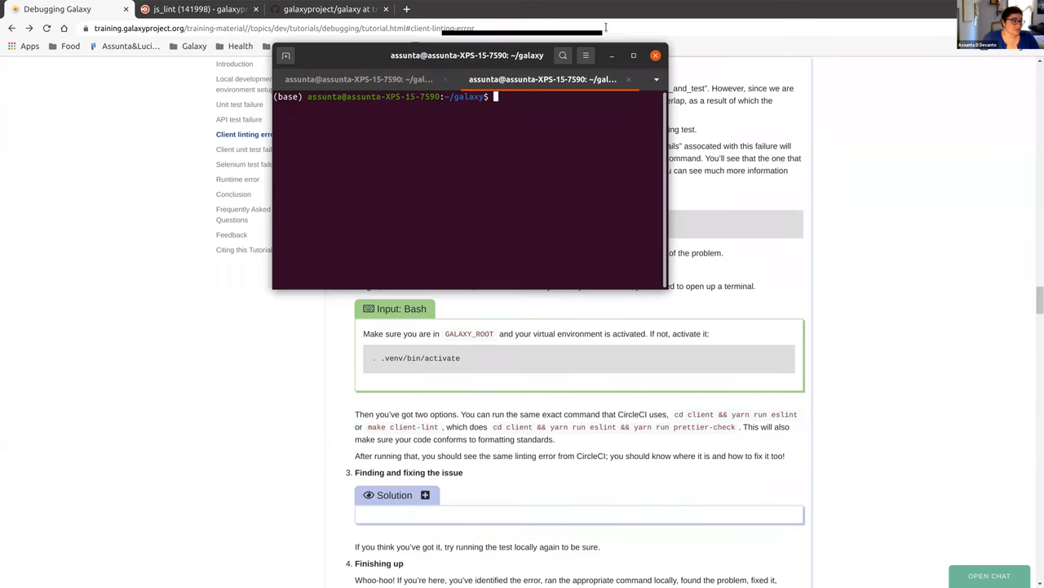
# - Maximize the terminal and run git branch, showing training checked out
pyautogui.click(633, 55)
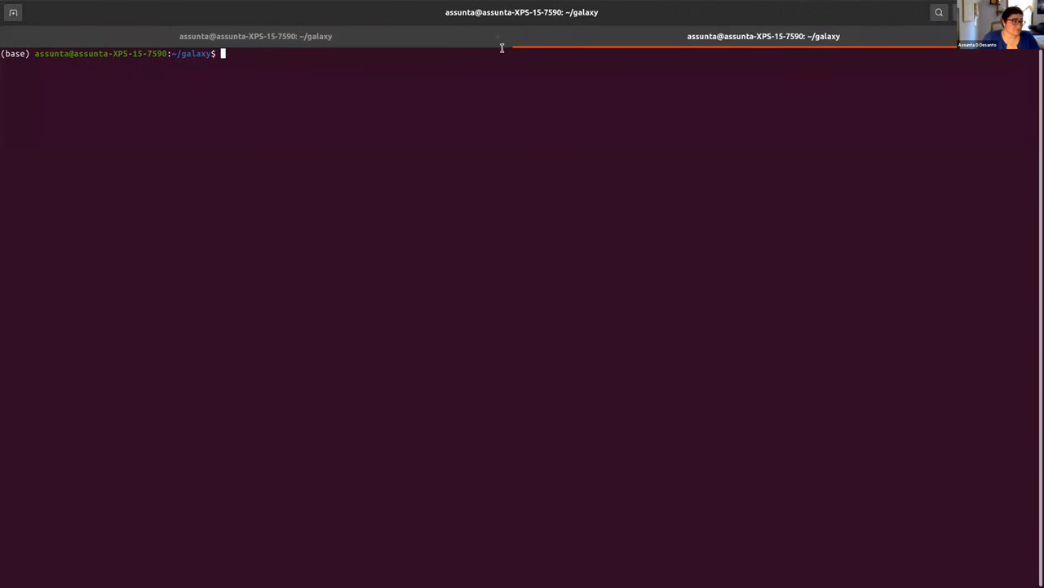
pyautogui.write('git')
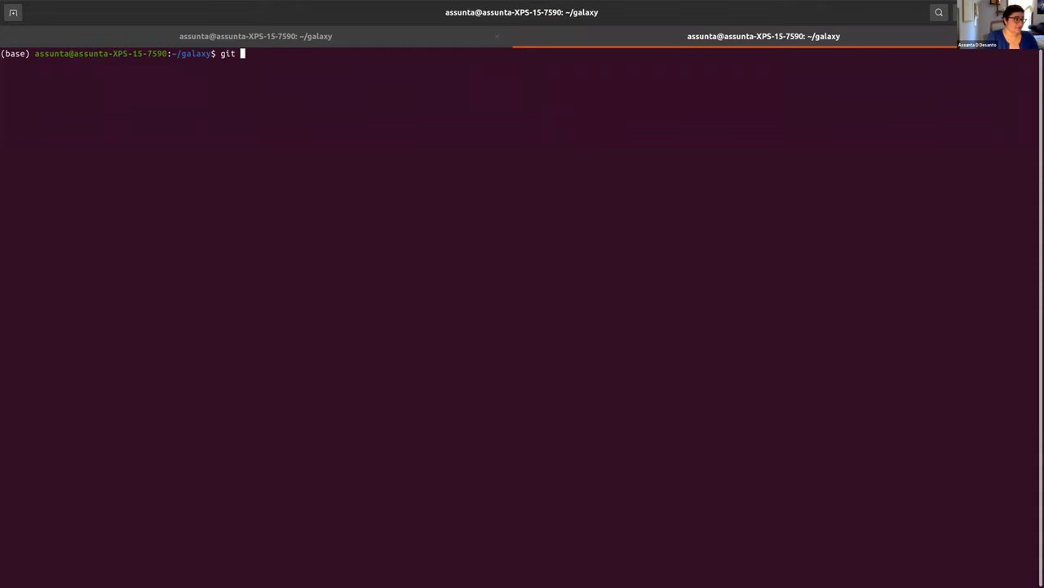
pyautogui.write('branch')
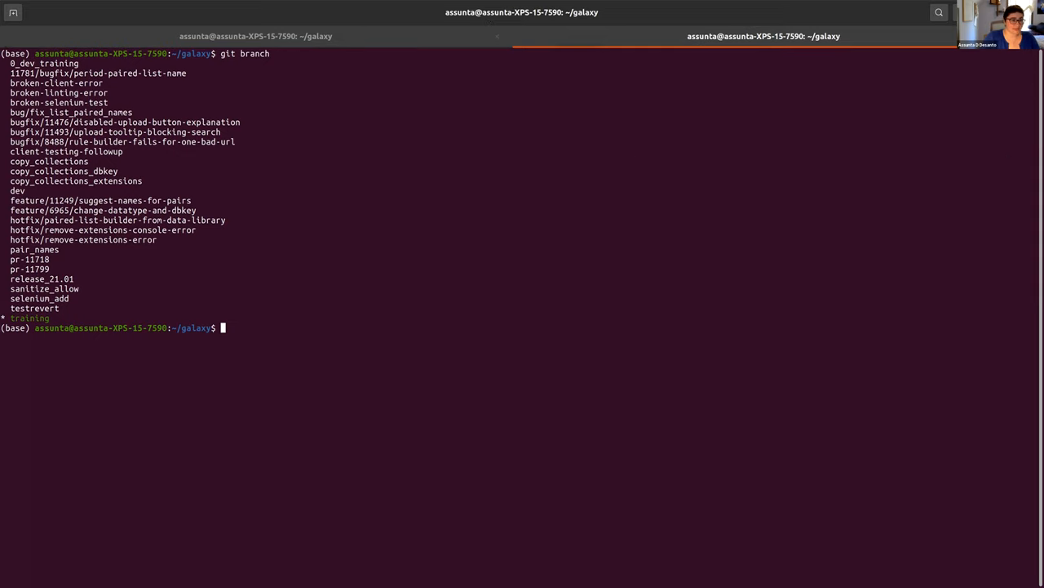
pyautogui.moveTo(865, 366)
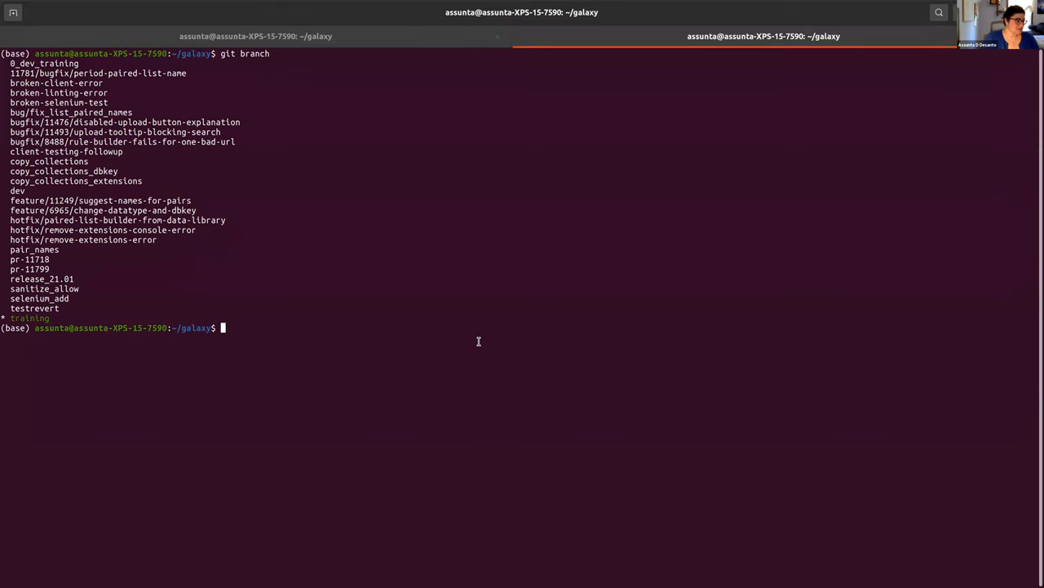
pyautogui.rightClick(479, 346)
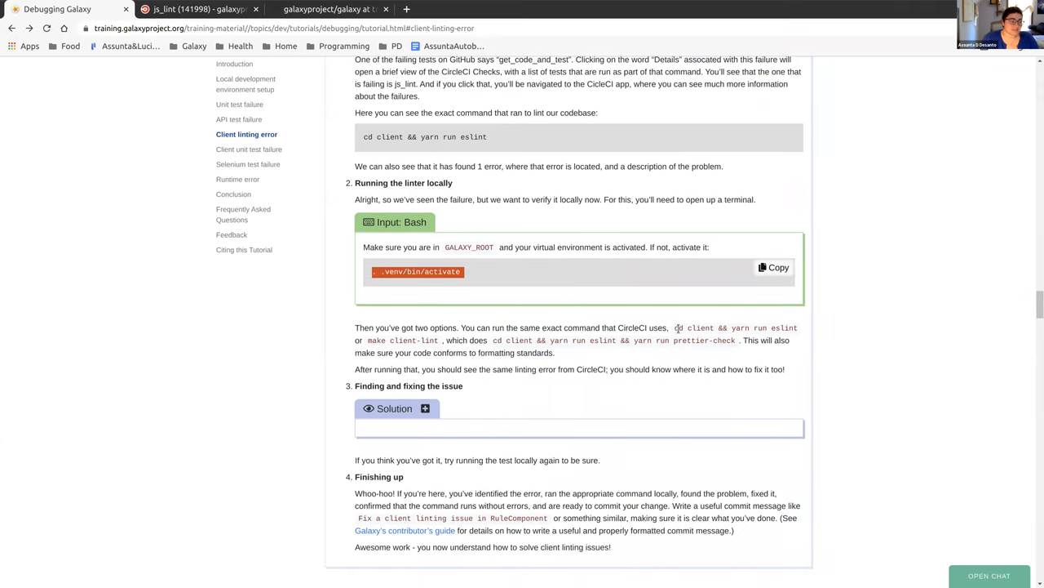
pyautogui.moveTo(745, 326)
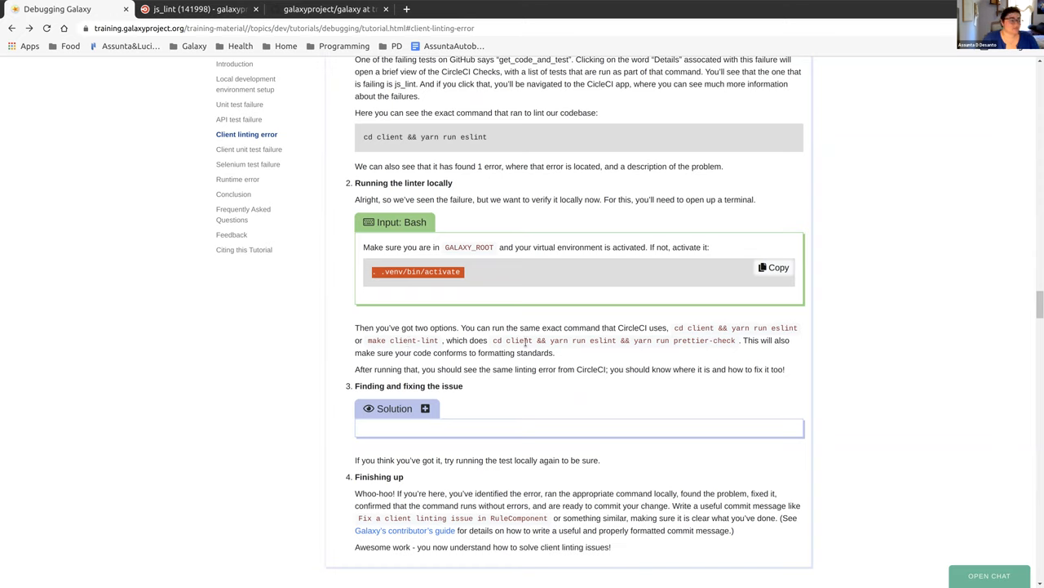
pyautogui.moveTo(673, 348)
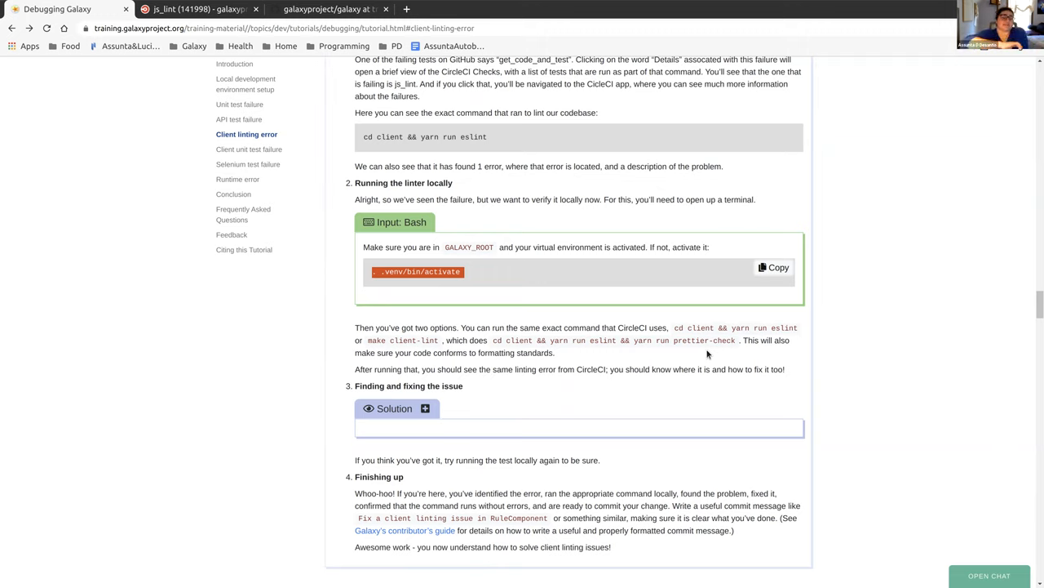
pyautogui.moveTo(709, 410)
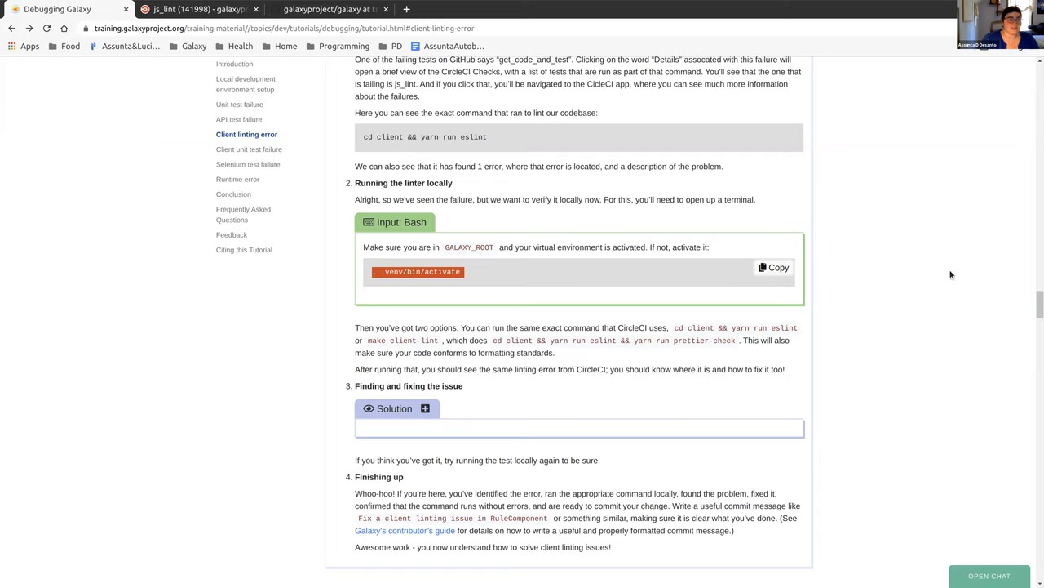
pyautogui.moveTo(678, 373)
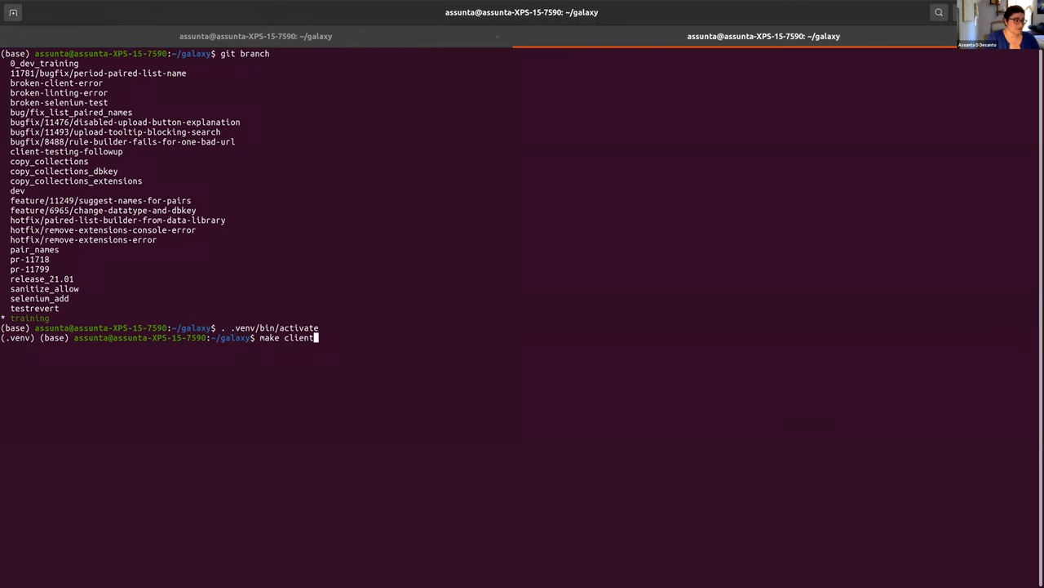
# - Run make client-lint and scroll to the RuleComponent.vue no-unused-vars error
pyautogui.write('-lint')
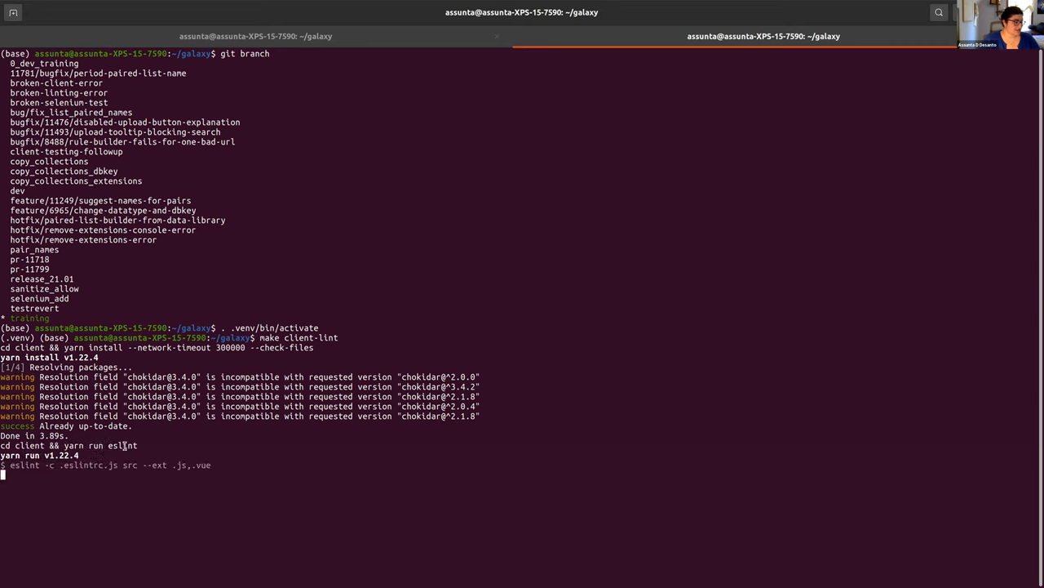
pyautogui.moveTo(127, 480)
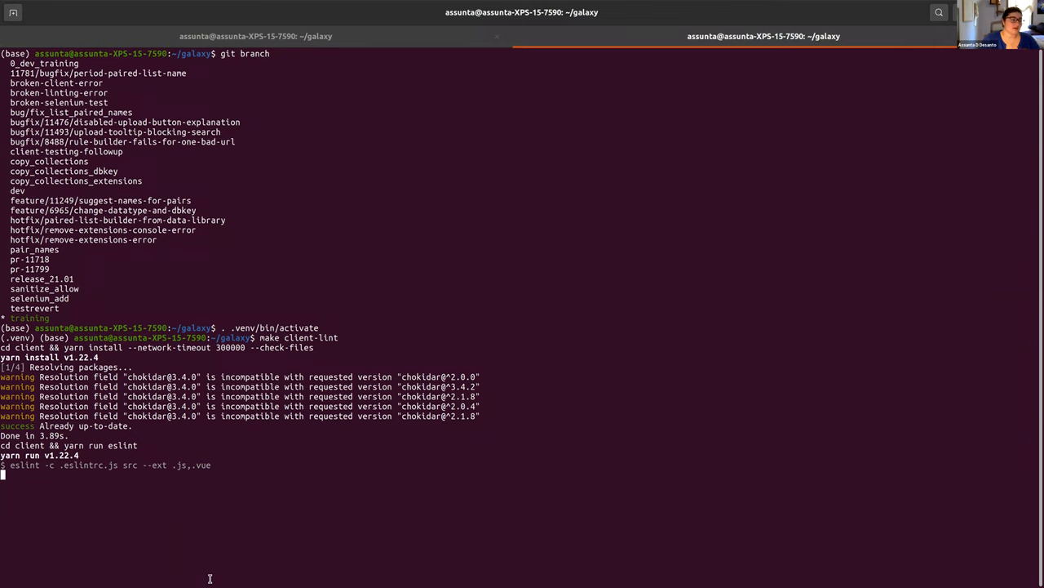
pyautogui.moveTo(189, 542)
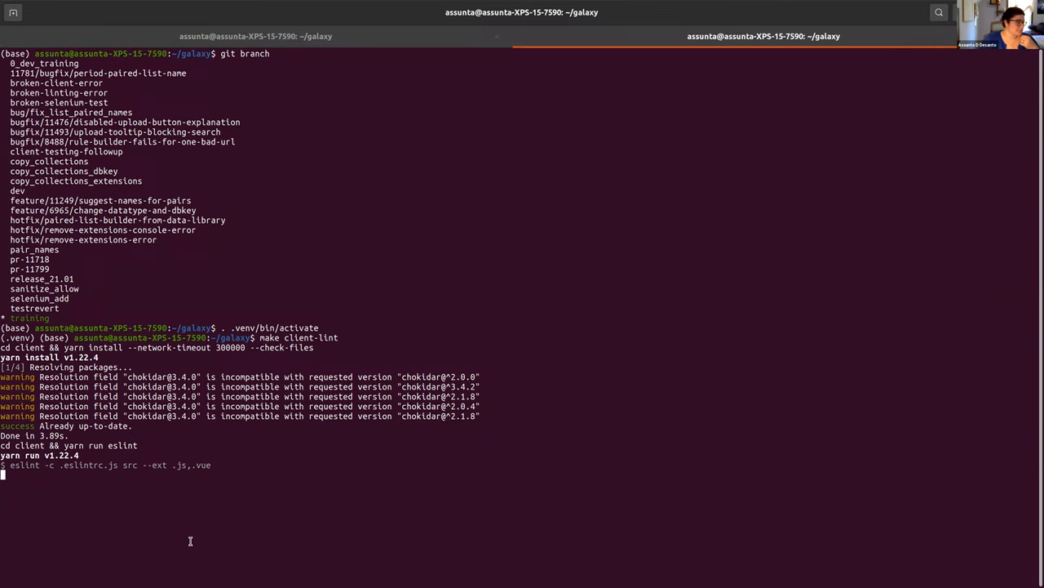
pyautogui.moveTo(75, 539)
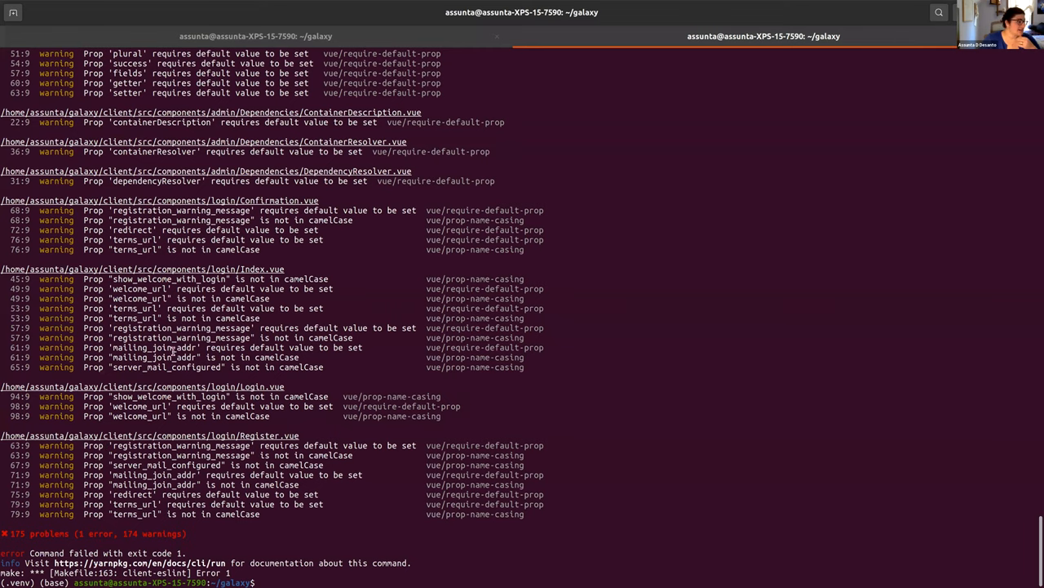
pyautogui.scroll(-3)
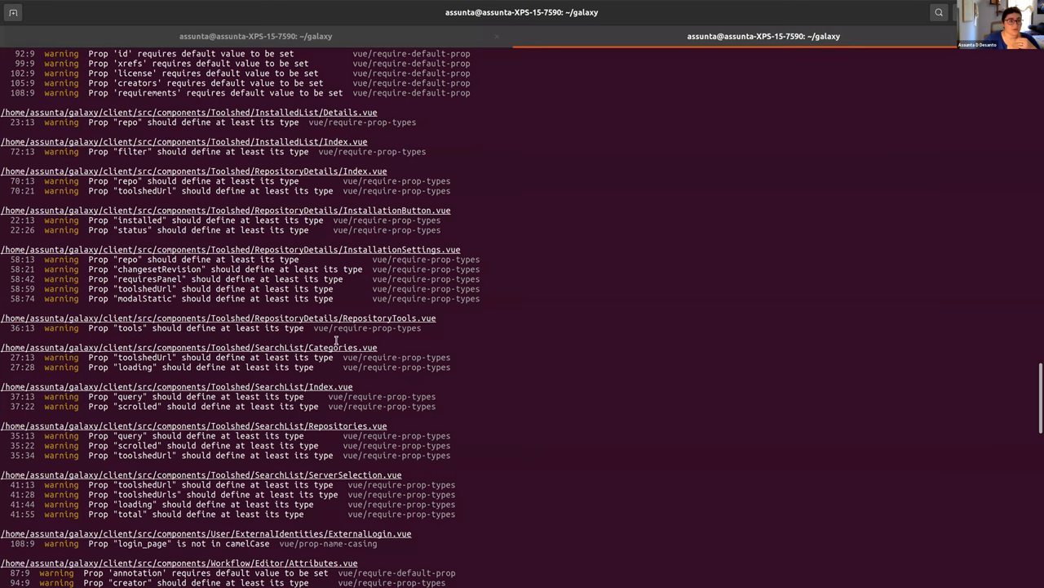
pyautogui.scroll(-3)
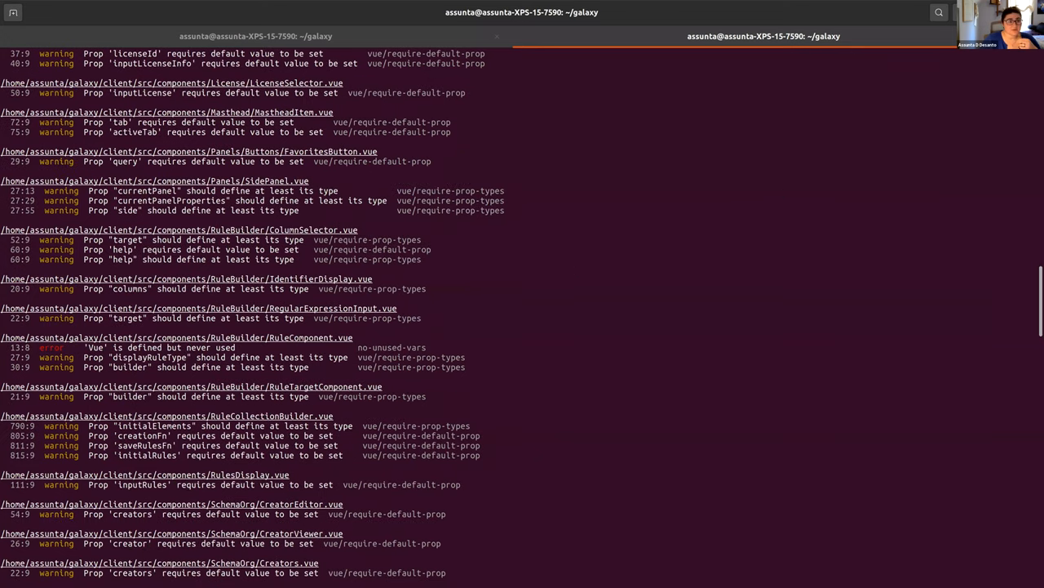
pyautogui.moveTo(774, 216)
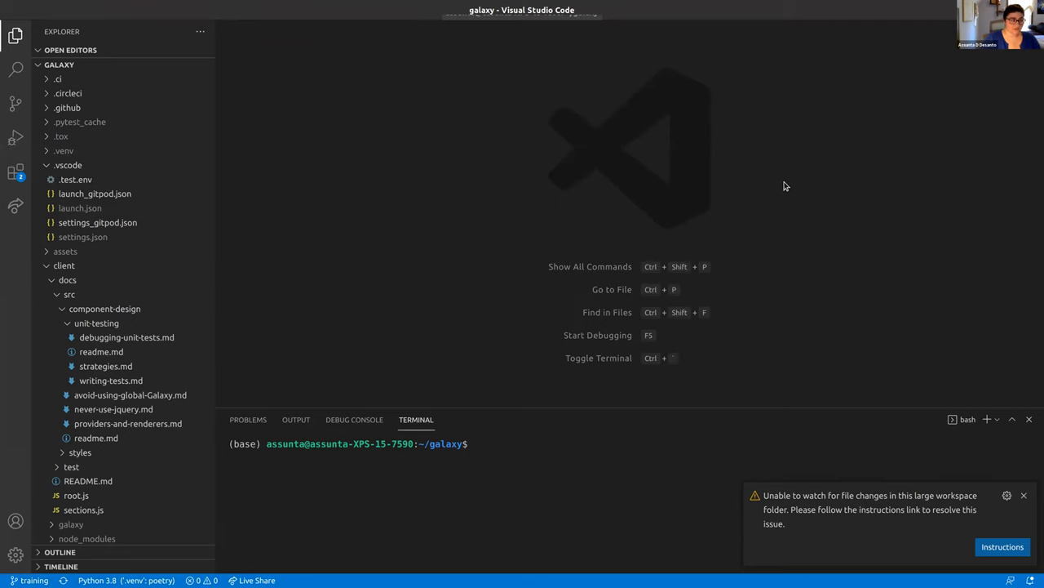
# - Quick Open RuleComponent.vue from client/src/components/RuleBuilder via Ctrl+P
pyautogui.press('ctrl+p')
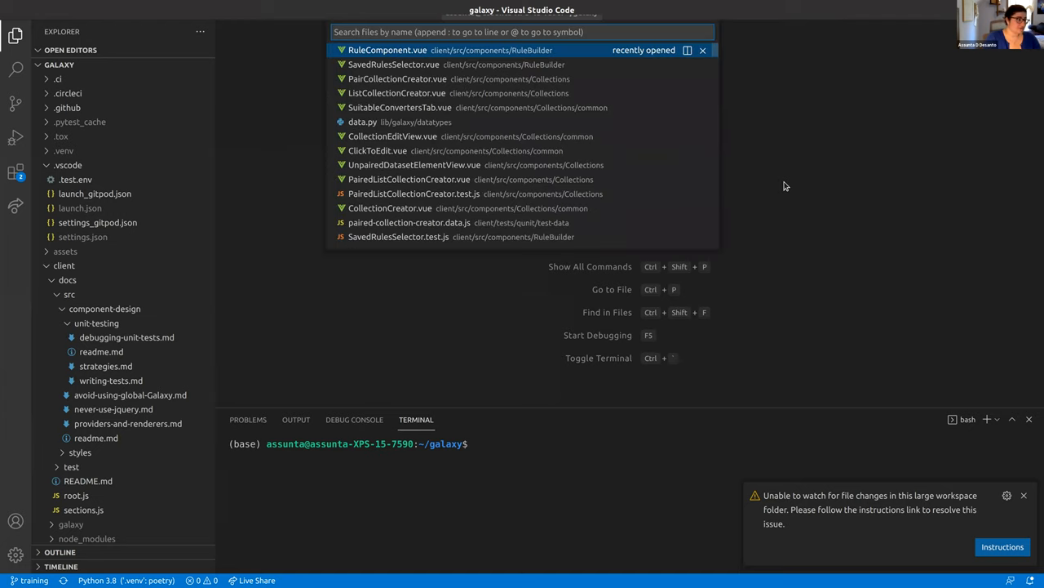
pyautogui.moveTo(465, 51)
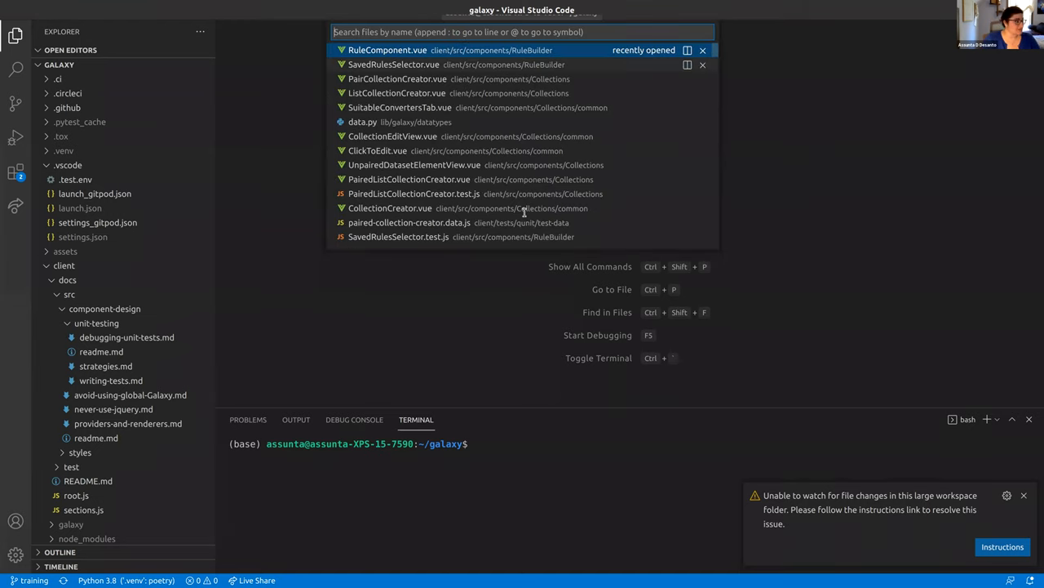
pyautogui.click(387, 49)
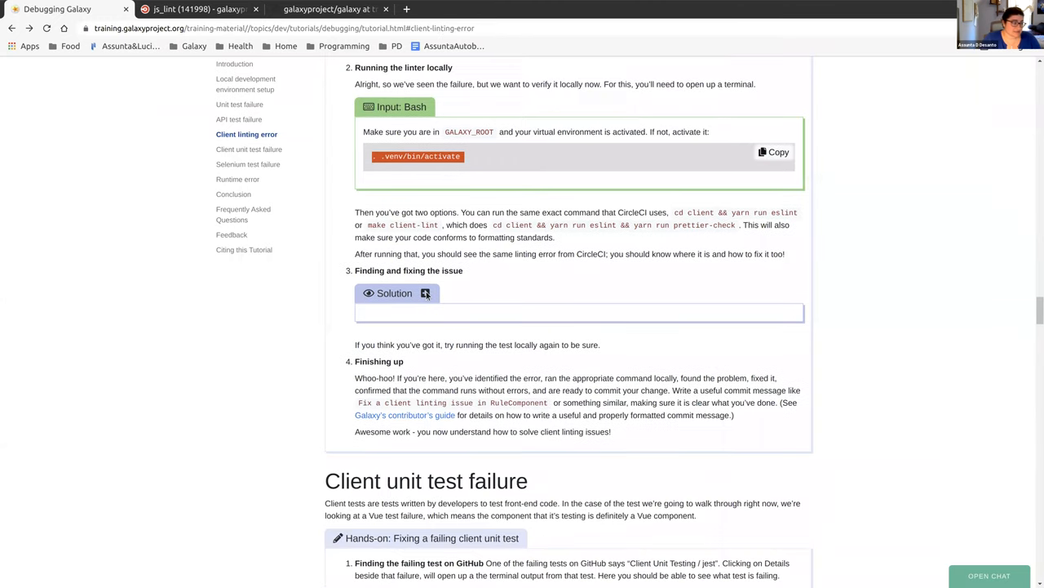
# - Expand the tutorial's Solution box about deleting the unused Vue import
pyautogui.click(395, 293)
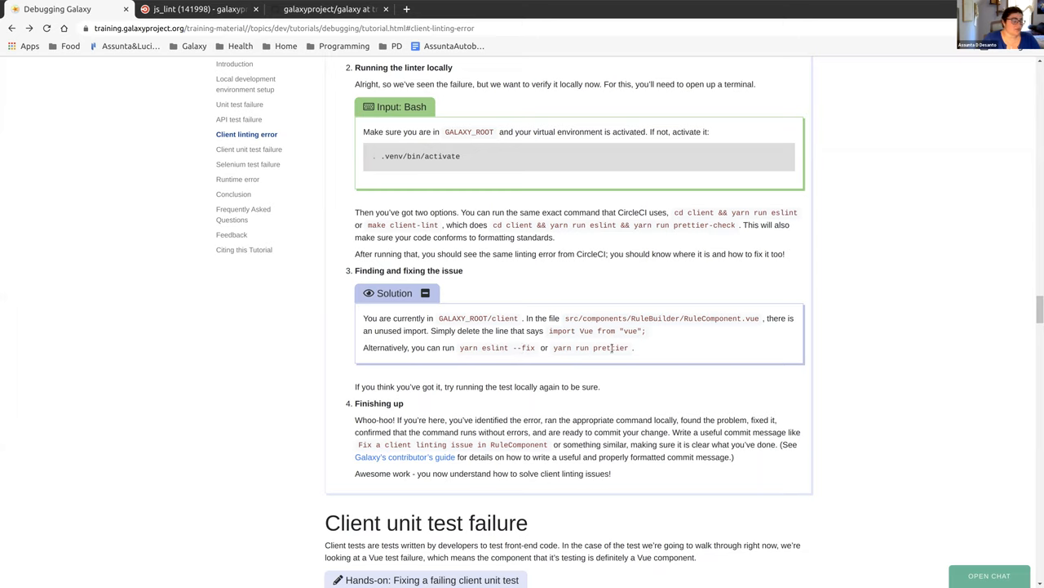
pyautogui.moveTo(539, 400)
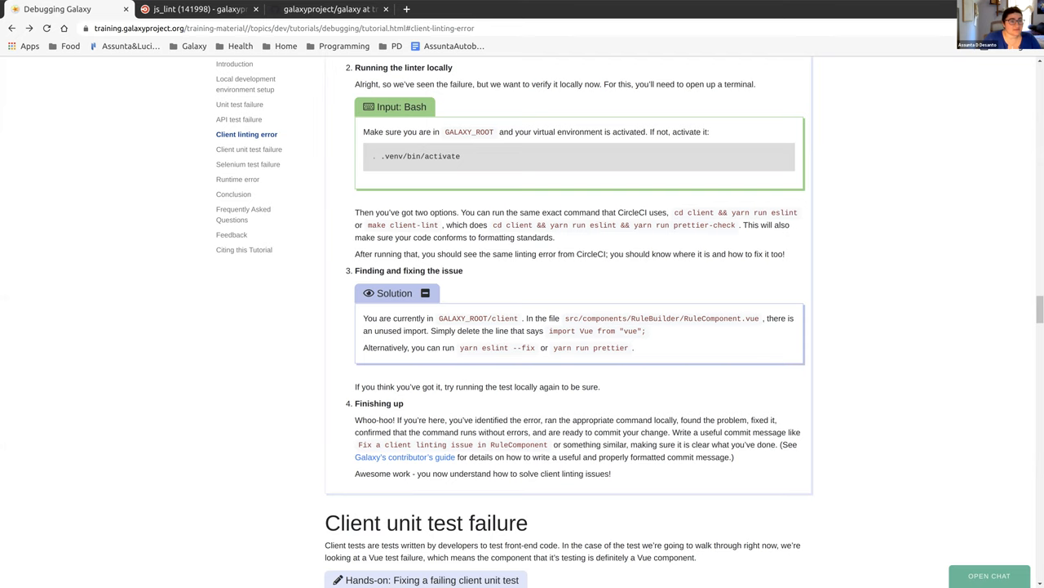
pyautogui.moveTo(584, 297)
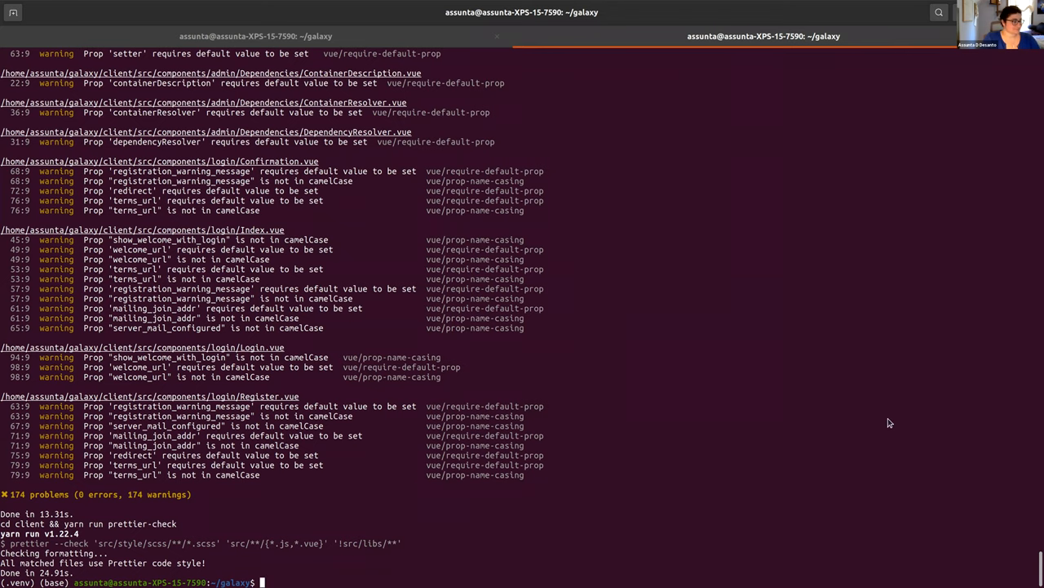
pyautogui.moveTo(415, 433)
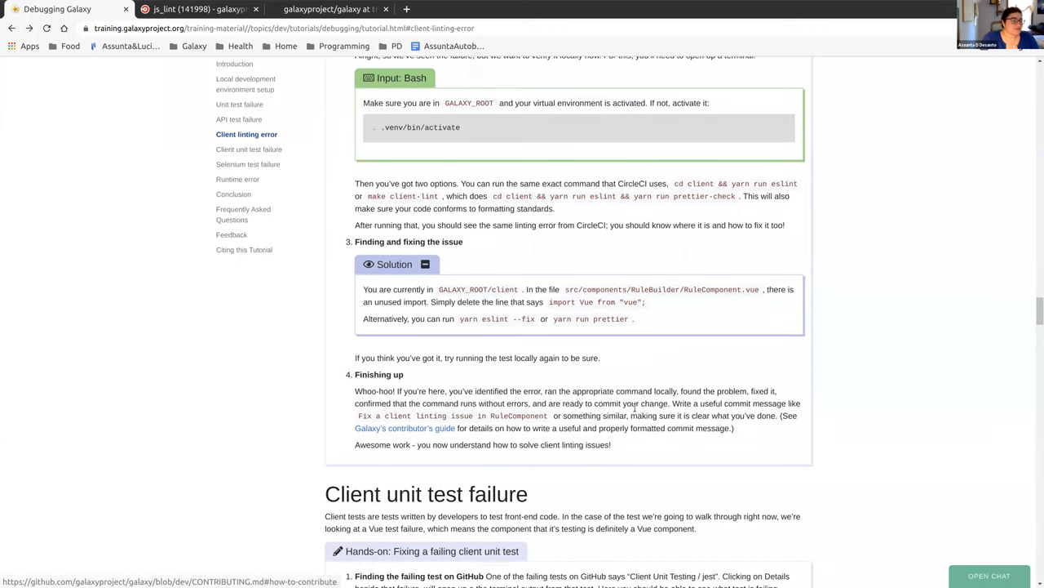
pyautogui.moveTo(433, 421)
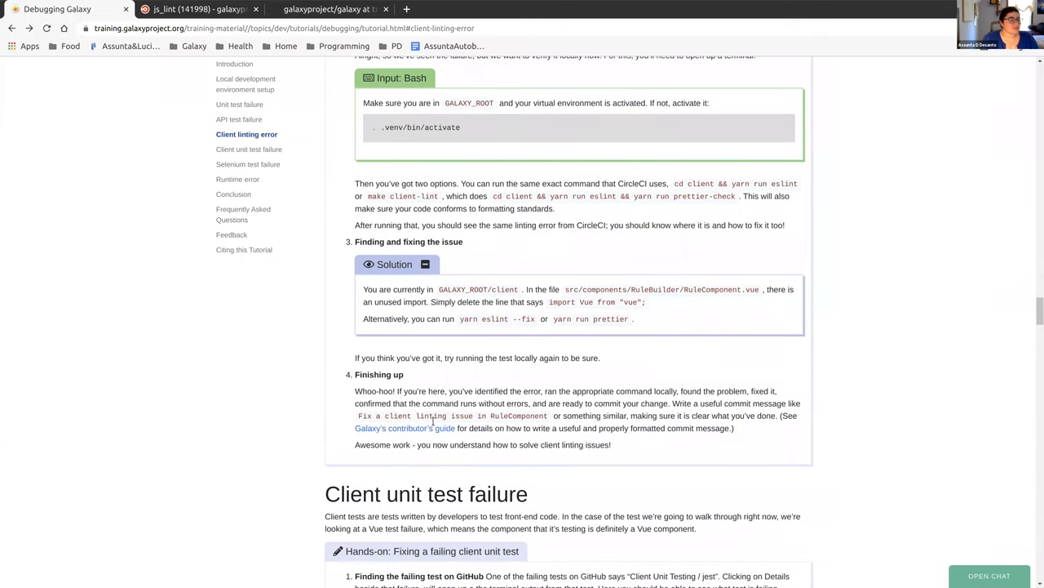
pyautogui.moveTo(513, 437)
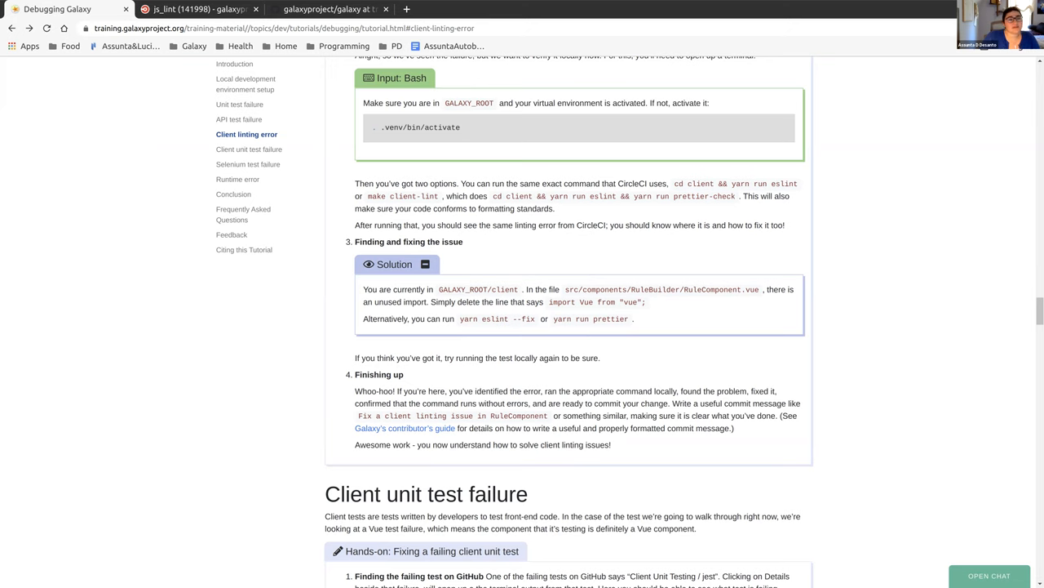
pyautogui.moveTo(745, 464)
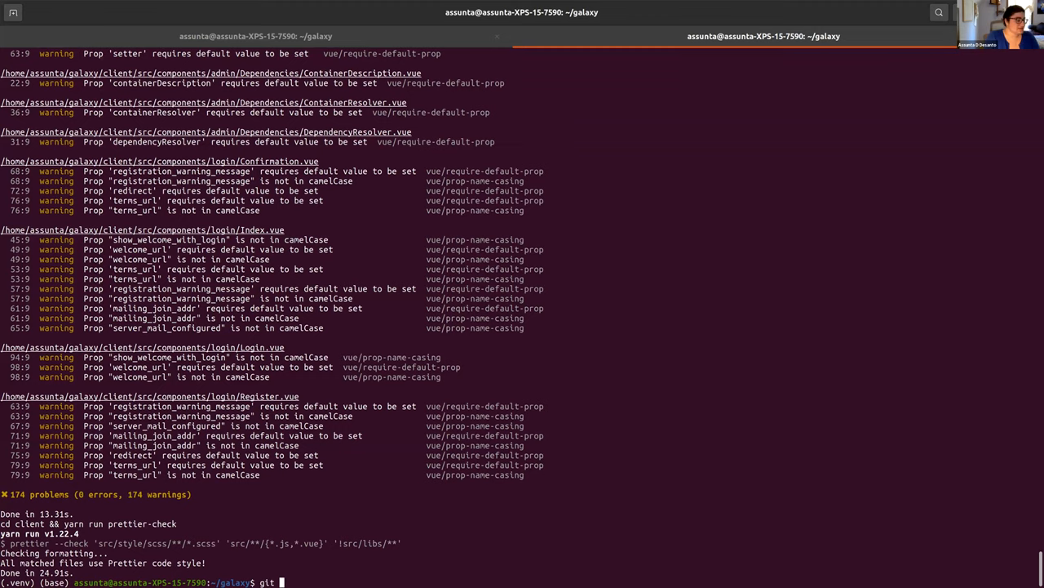
# - Check git status, stage RuleComponent.vue and start a commit message about the removed unused import
pyautogui.write('status')
pyautogui.write('git commit -m ')
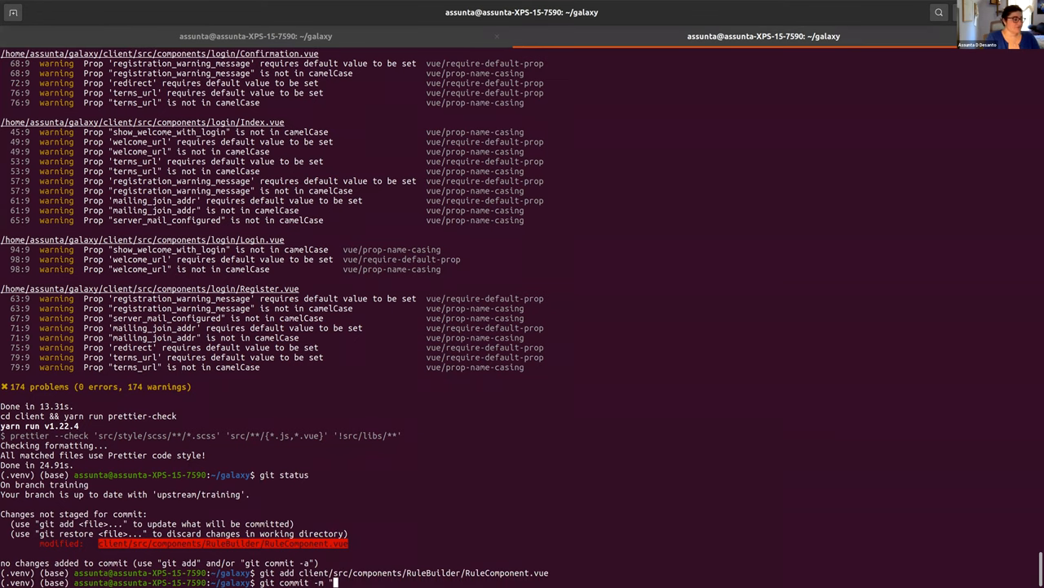
pyautogui.write('"Removed an unused import in')
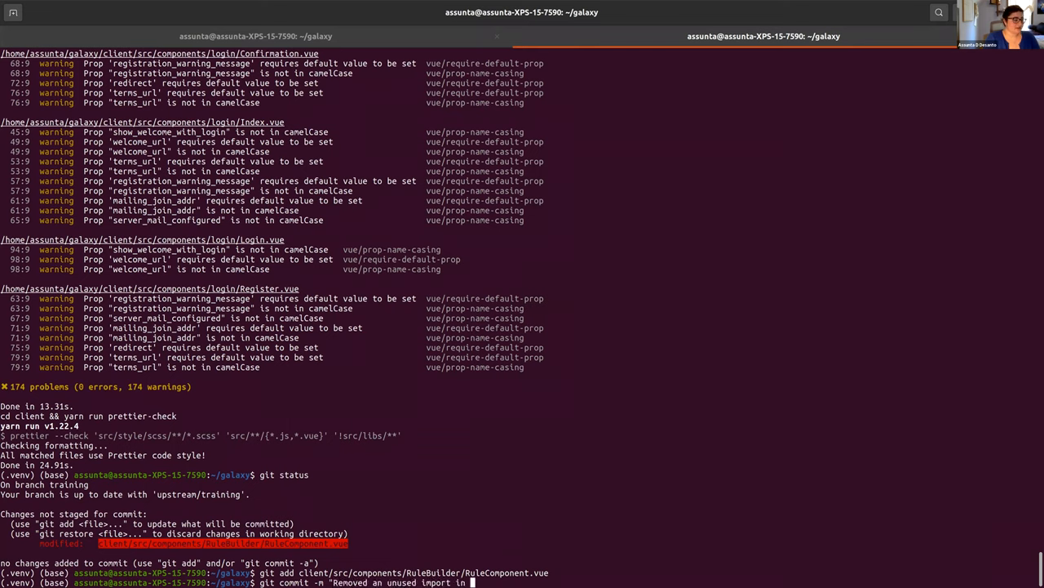
pyautogui.write('RuleComponent')
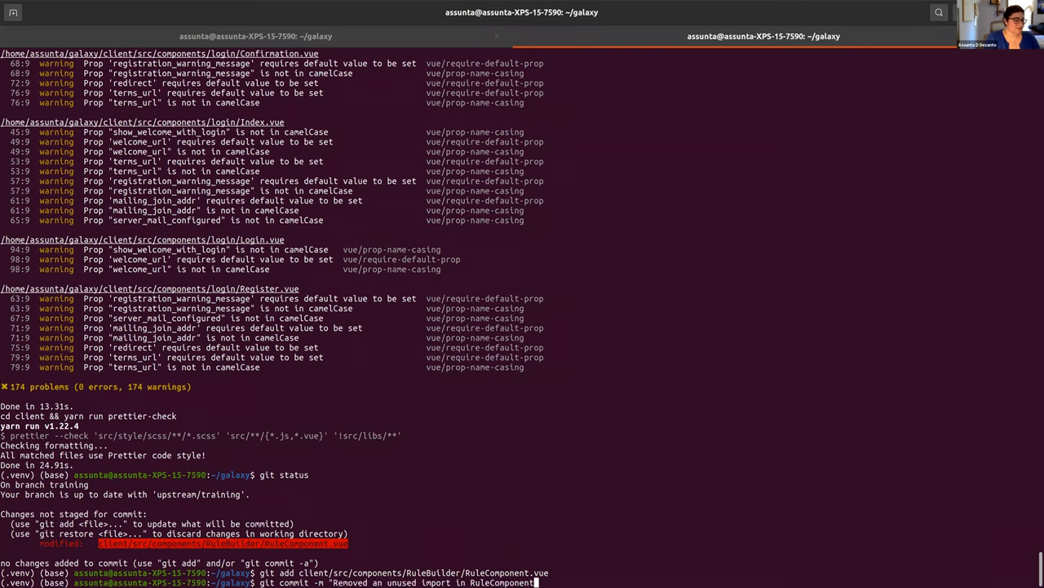